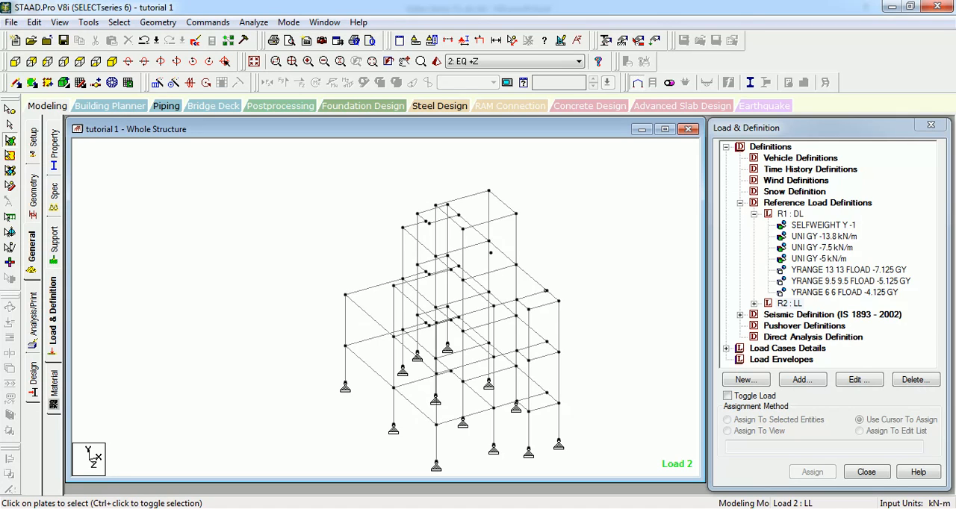
{"action": "mouse_move", "coordinate": [186, 314]}
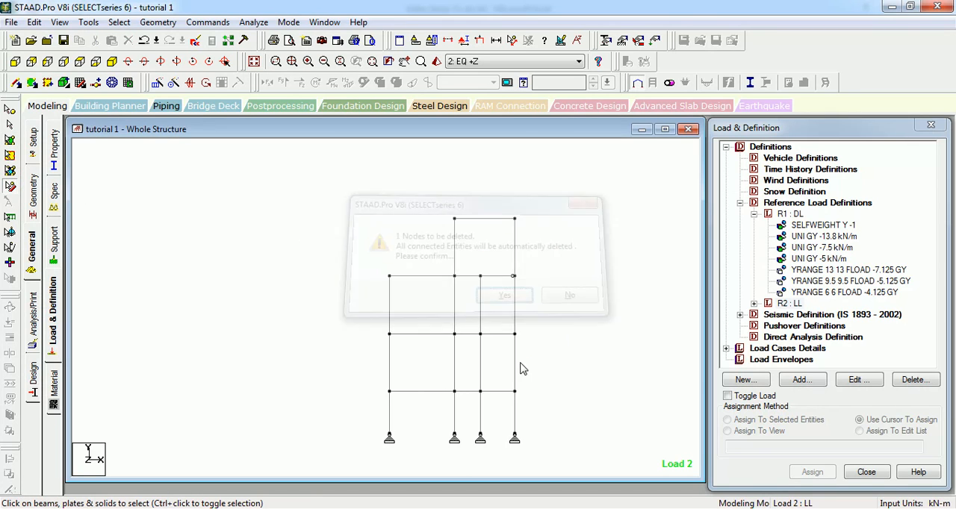
- Delete the stray node and its connected members, then select all frame beams
{"action": "left_click", "coordinate": [504, 295]}
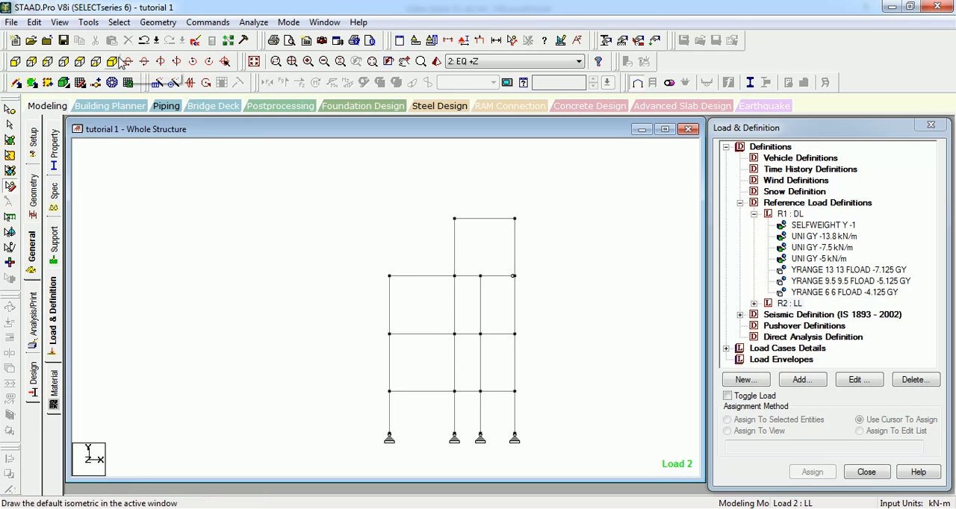
{"action": "mouse_move", "coordinate": [589, 209]}
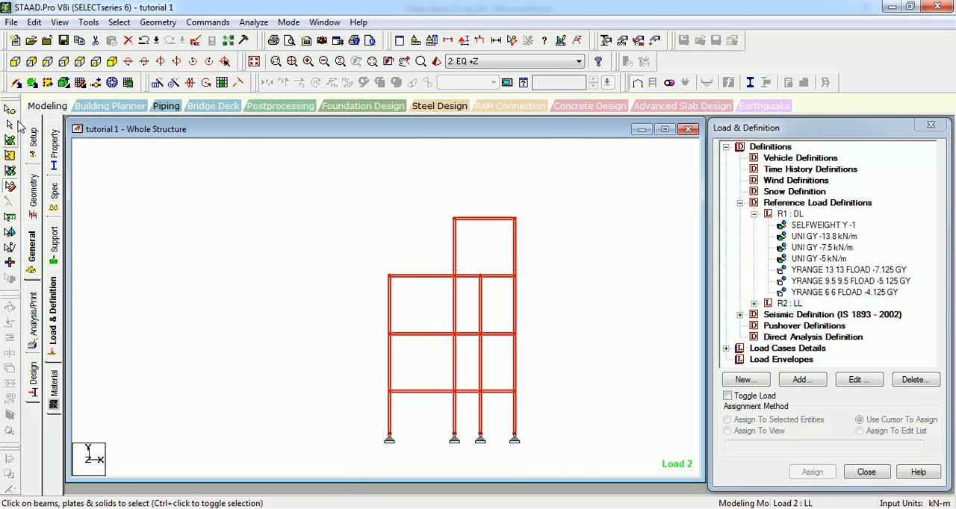
{"action": "mouse_move", "coordinate": [319, 489]}
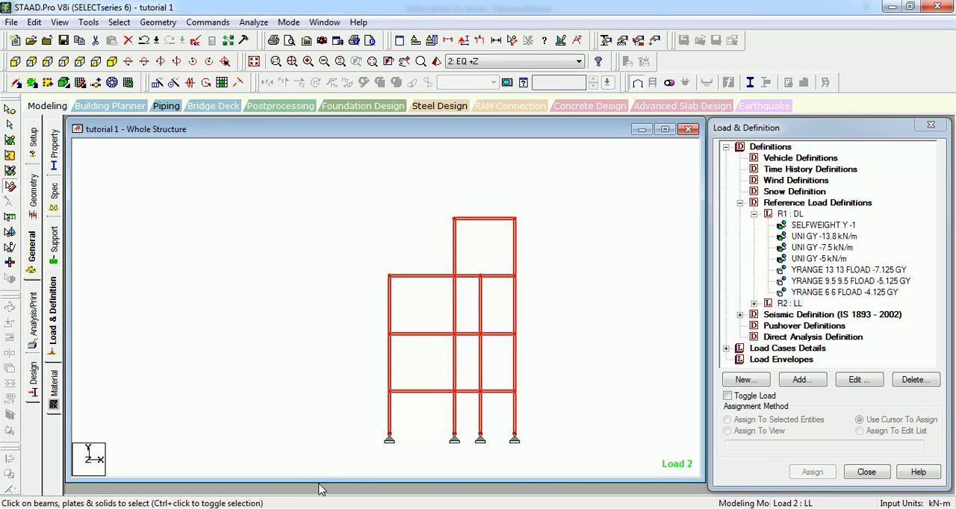
{"action": "mouse_move", "coordinate": [191, 82]}
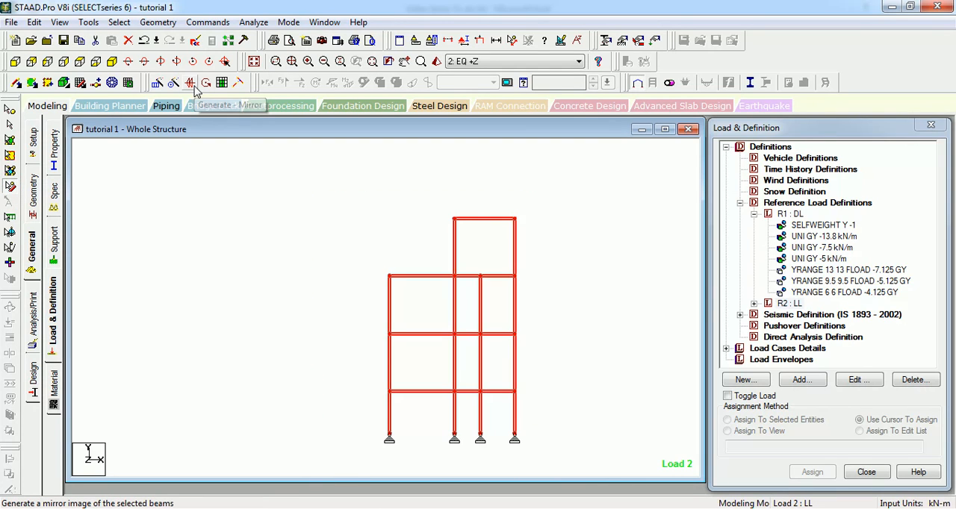
- Open the Mirror dialog from the Geometry menu
{"action": "left_click", "coordinate": [157, 21]}
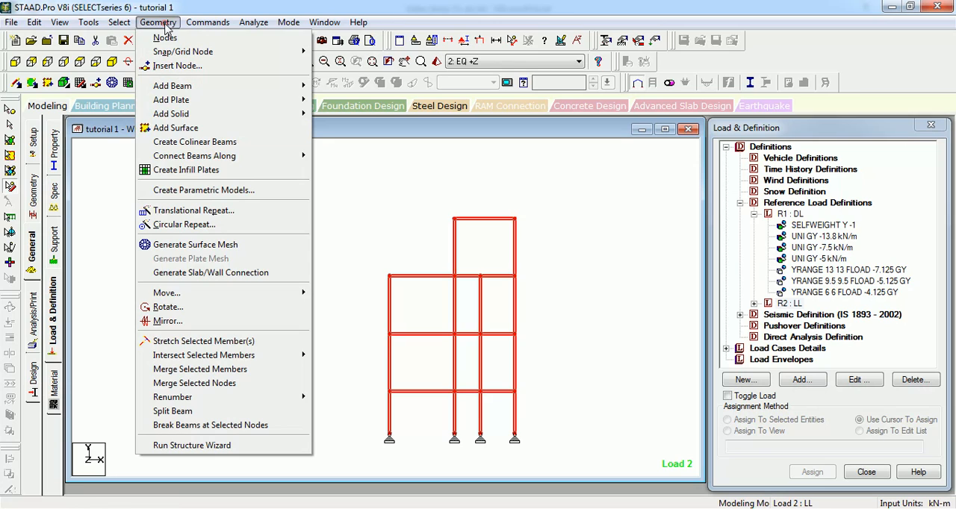
{"action": "mouse_move", "coordinate": [167, 321]}
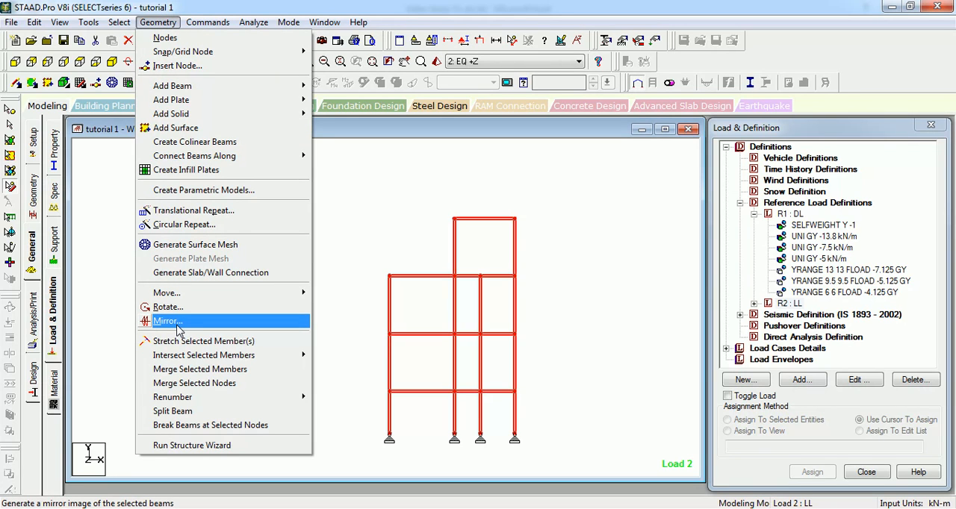
{"action": "left_click", "coordinate": [167, 321]}
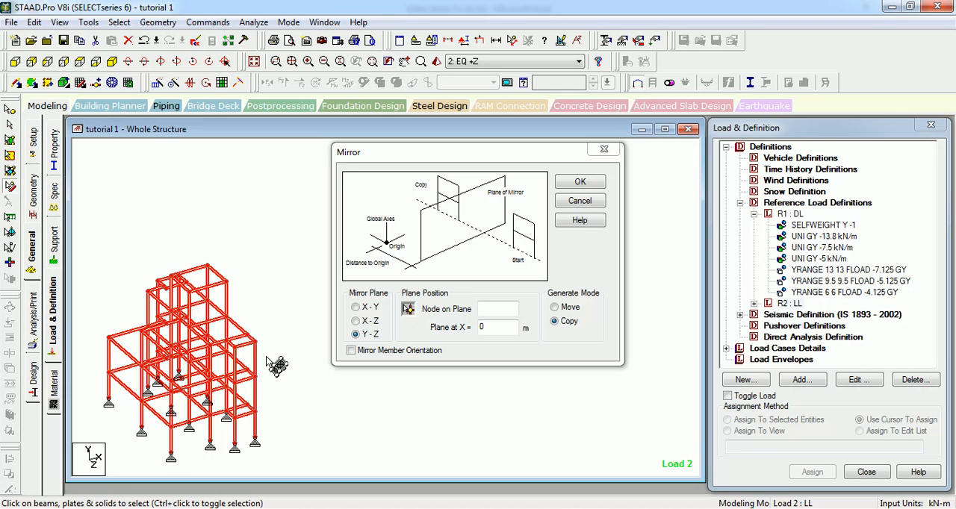
{"action": "mouse_move", "coordinate": [274, 362]}
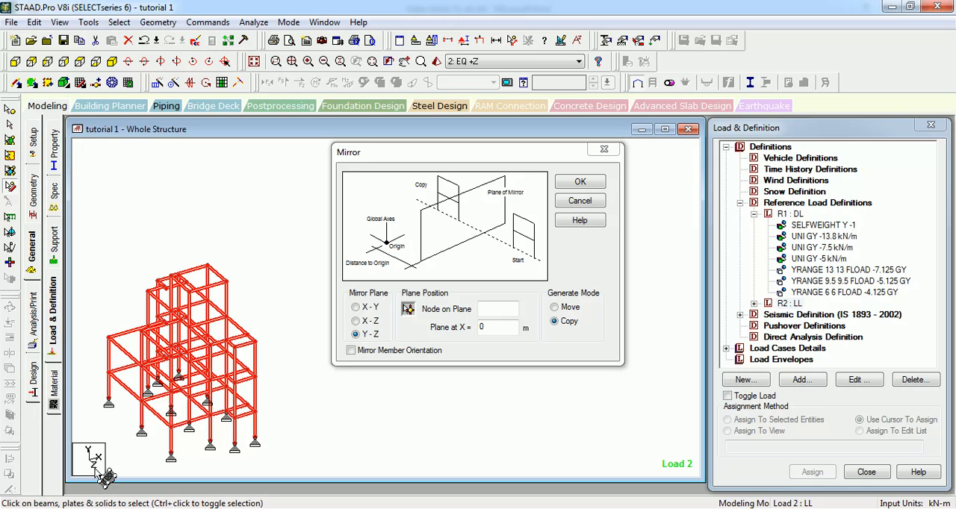
- Set a Y-Z mirror plane through node 73 at X = 7.58 m in Copy mode
{"action": "left_click", "coordinate": [356, 334]}
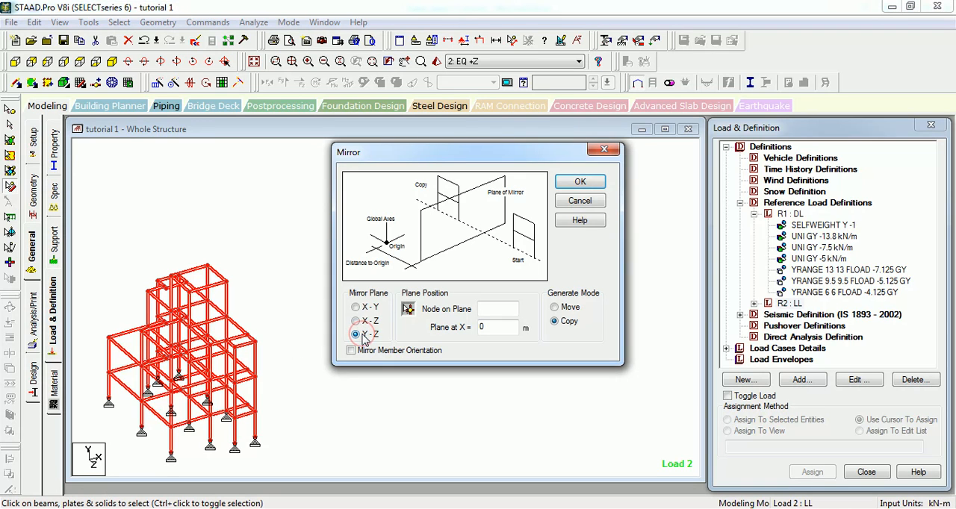
{"action": "left_click", "coordinate": [356, 333]}
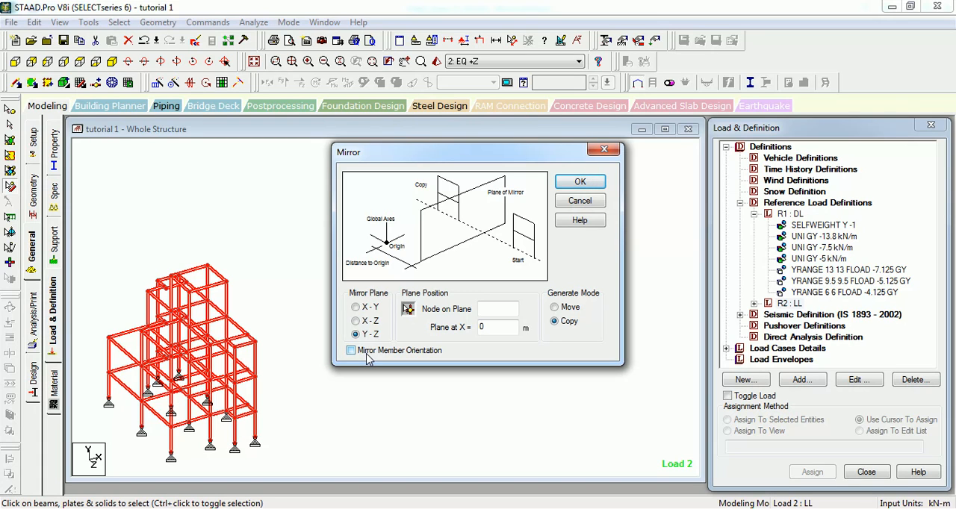
{"action": "left_click", "coordinate": [350, 351]}
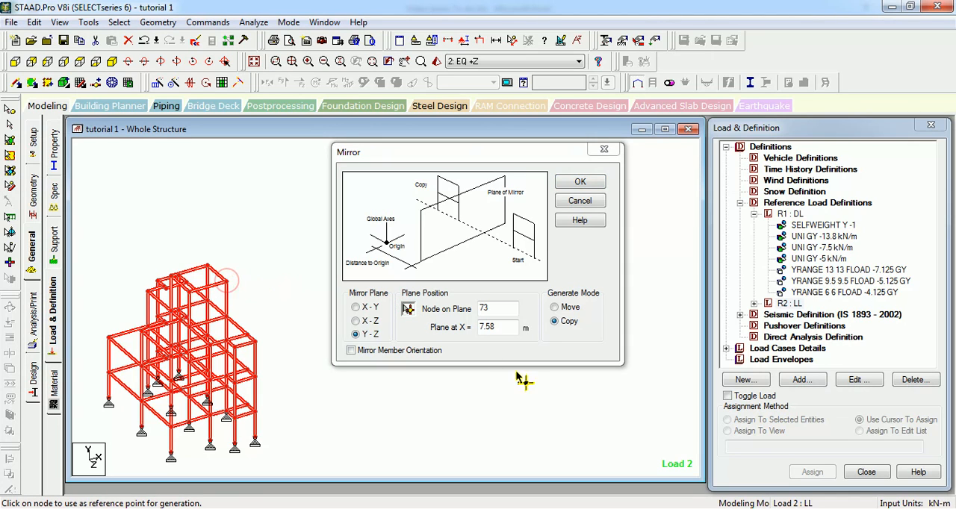
{"action": "left_click", "coordinate": [497, 327]}
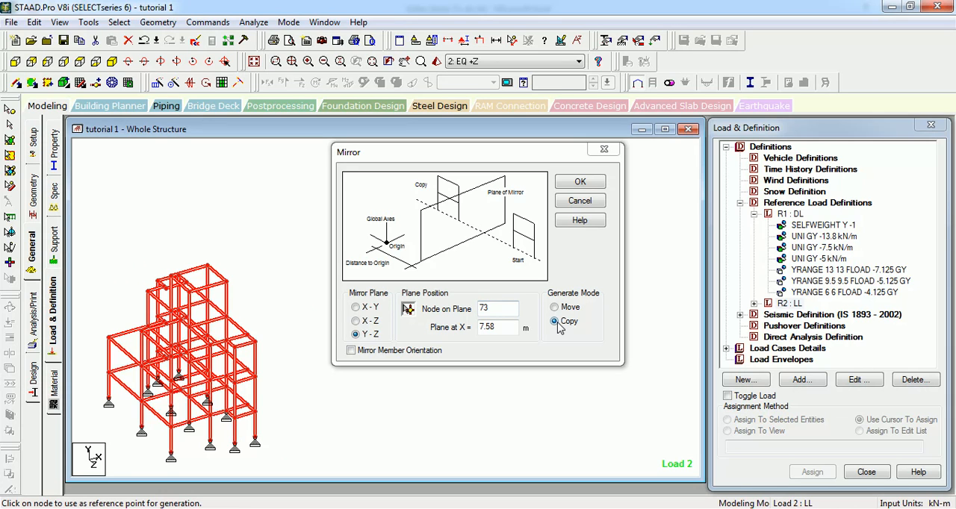
{"action": "left_click", "coordinate": [555, 307]}
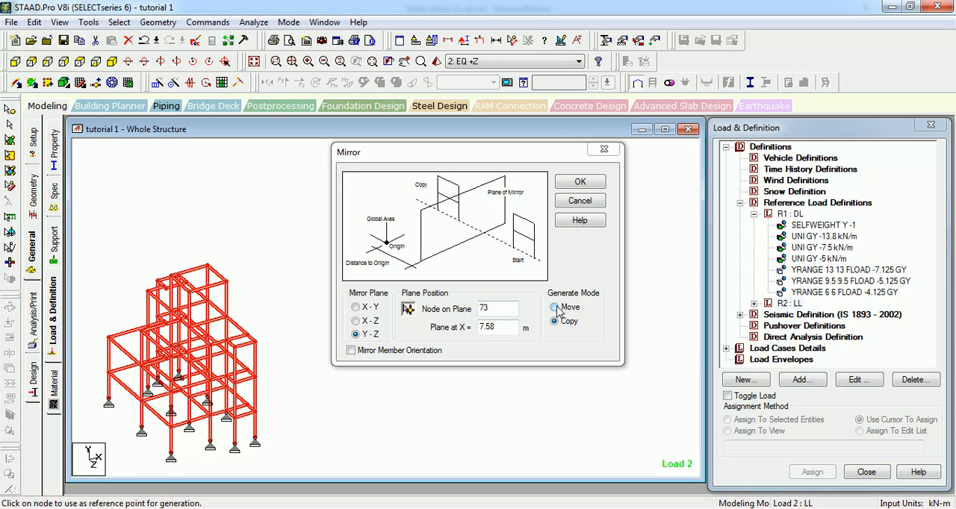
{"action": "left_click", "coordinate": [554, 322]}
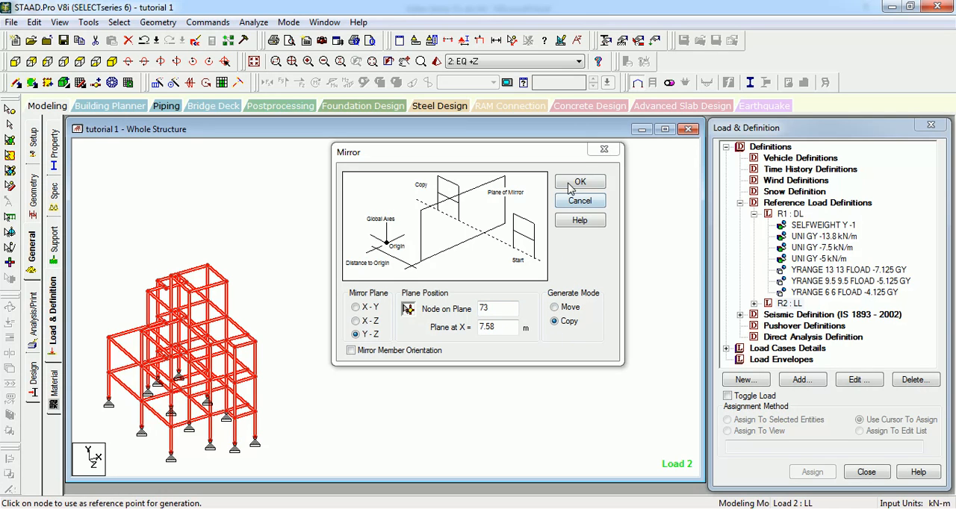
- Re-pick node 71 at the frame's top right corner as the plane node
{"action": "left_click", "coordinate": [580, 182]}
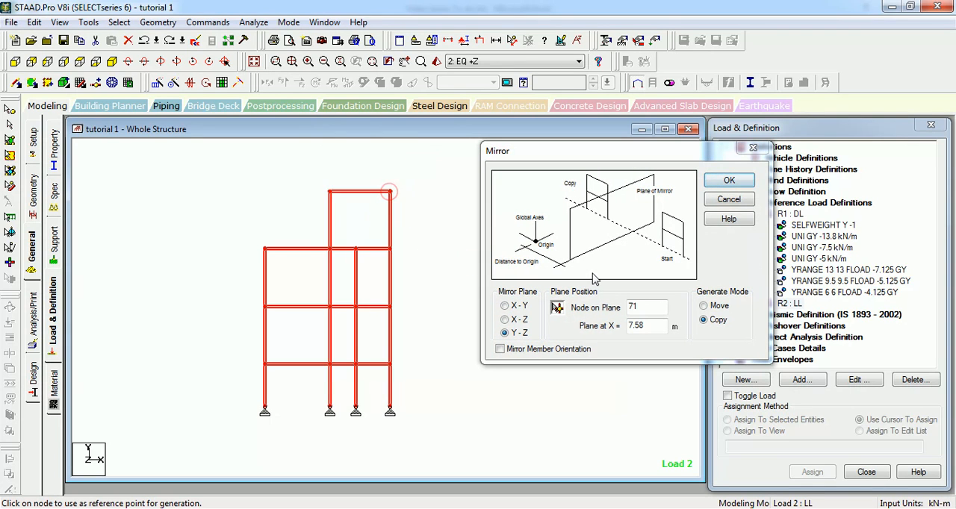
- Mirror the frame with member orientation, then display the SELFWEIGHT Y -1 dead load
{"action": "left_click", "coordinate": [499, 349]}
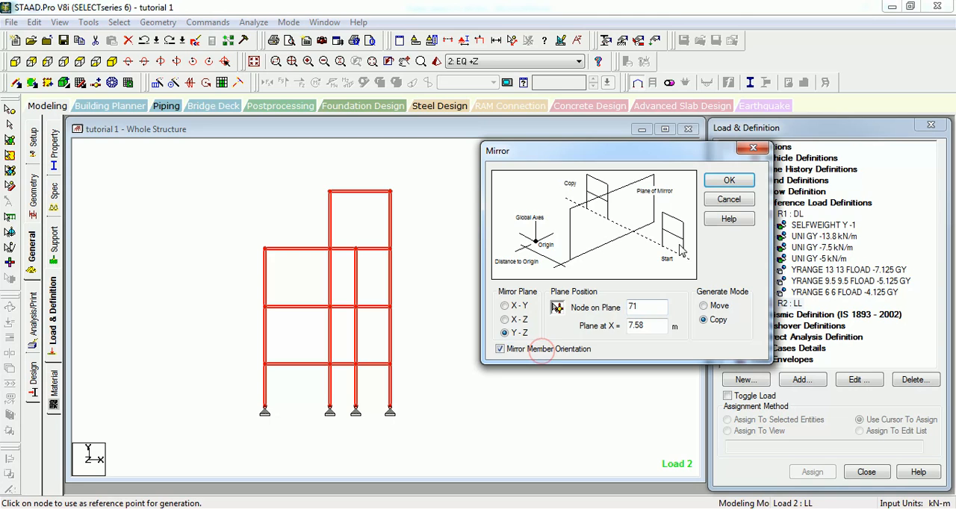
{"action": "left_click", "coordinate": [728, 180]}
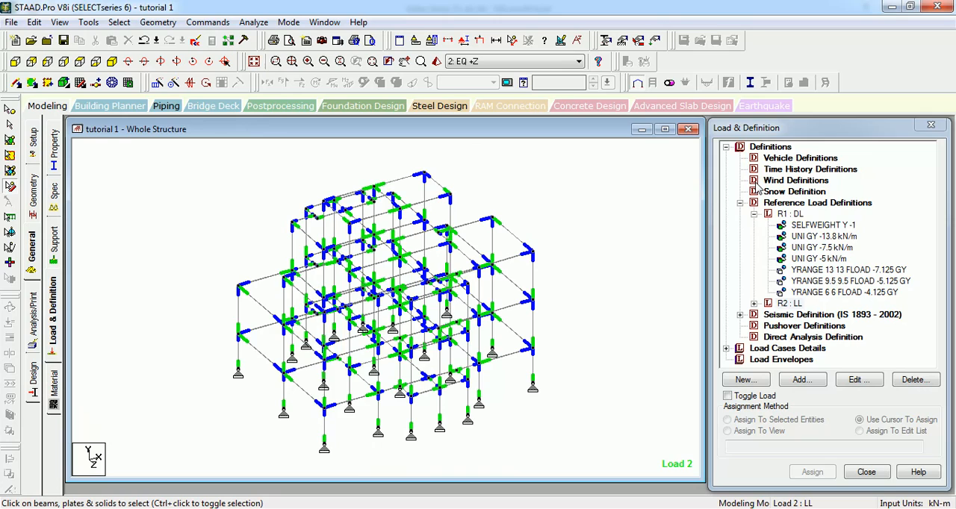
{"action": "left_click", "coordinate": [823, 225]}
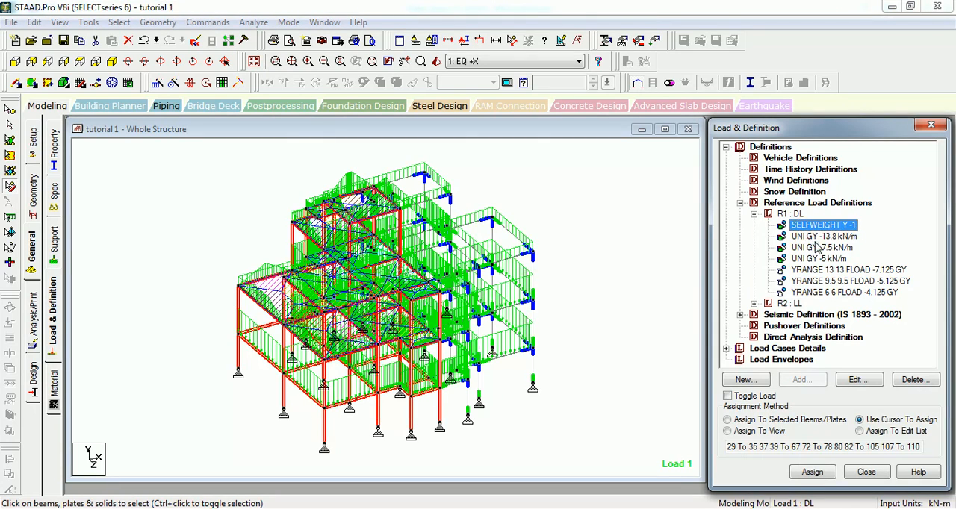